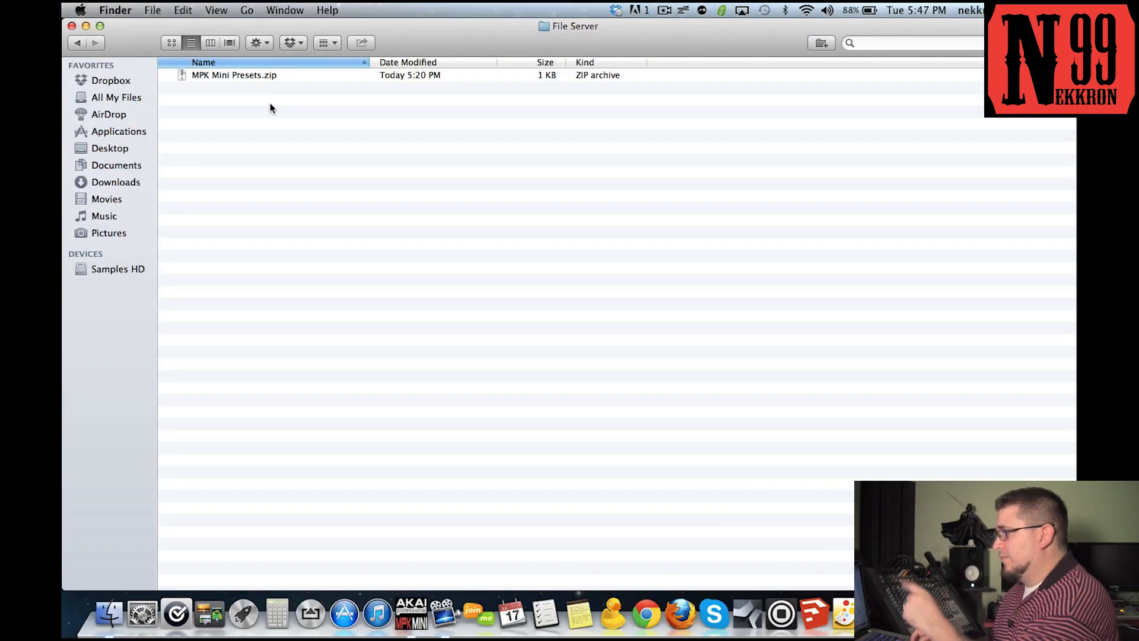
Extract MPK Mini Presets.zip into an MPK Mini Presets folder beside the archive.
click(234, 74)
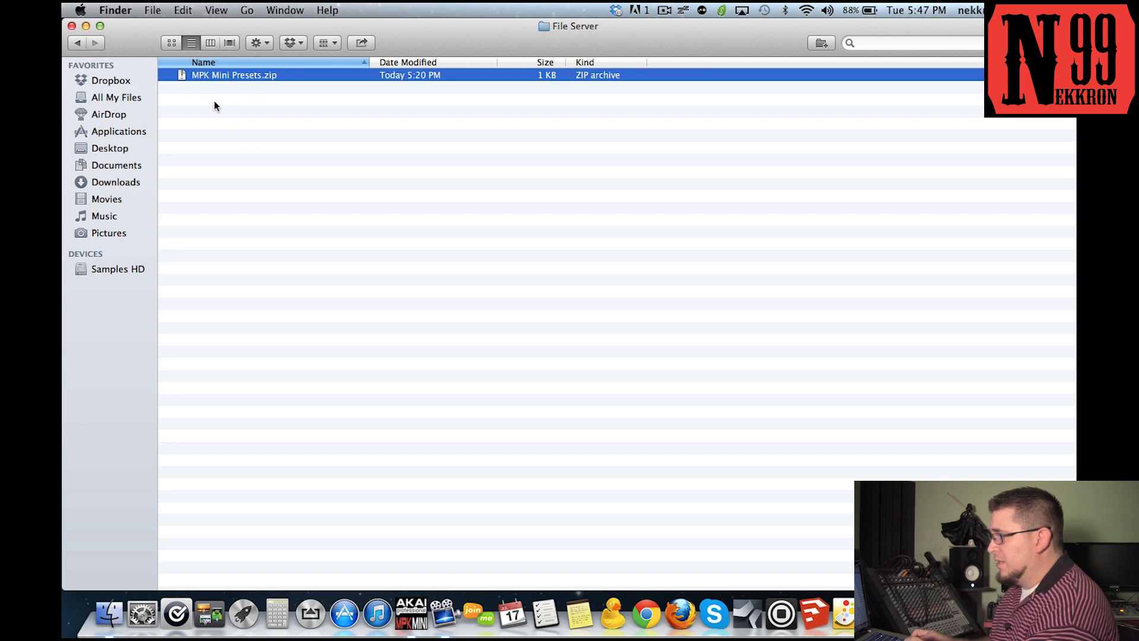
mouse_move(264, 91)
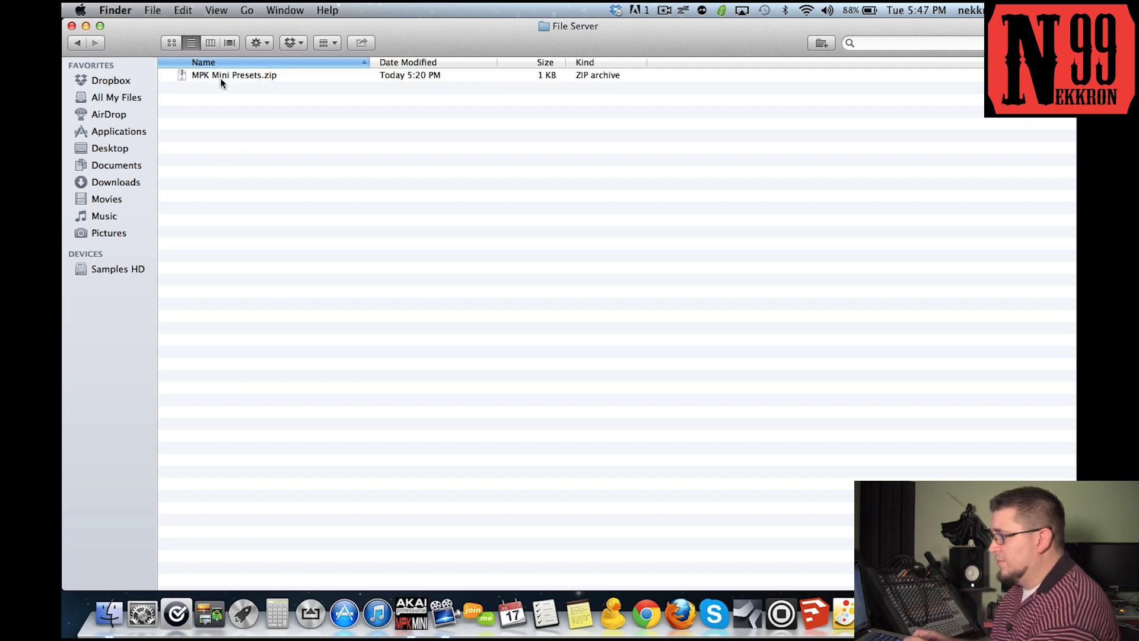
right_click(234, 74)
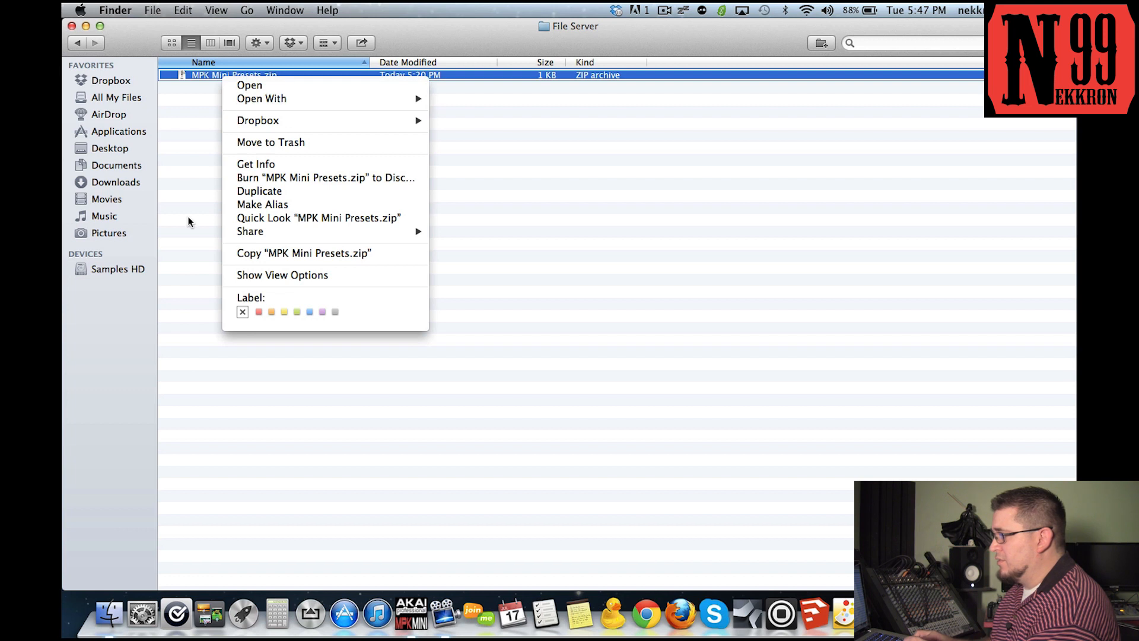
click(249, 85)
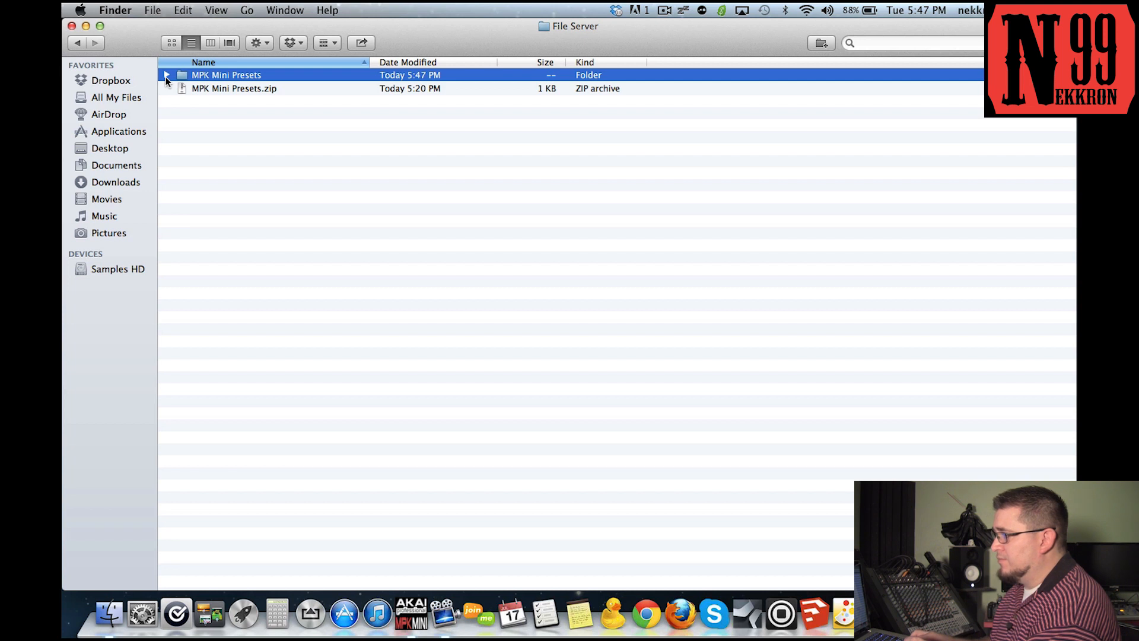
Expand the MPK Mini Presets folder to show BM2 1–4 and mid1.
click(166, 75)
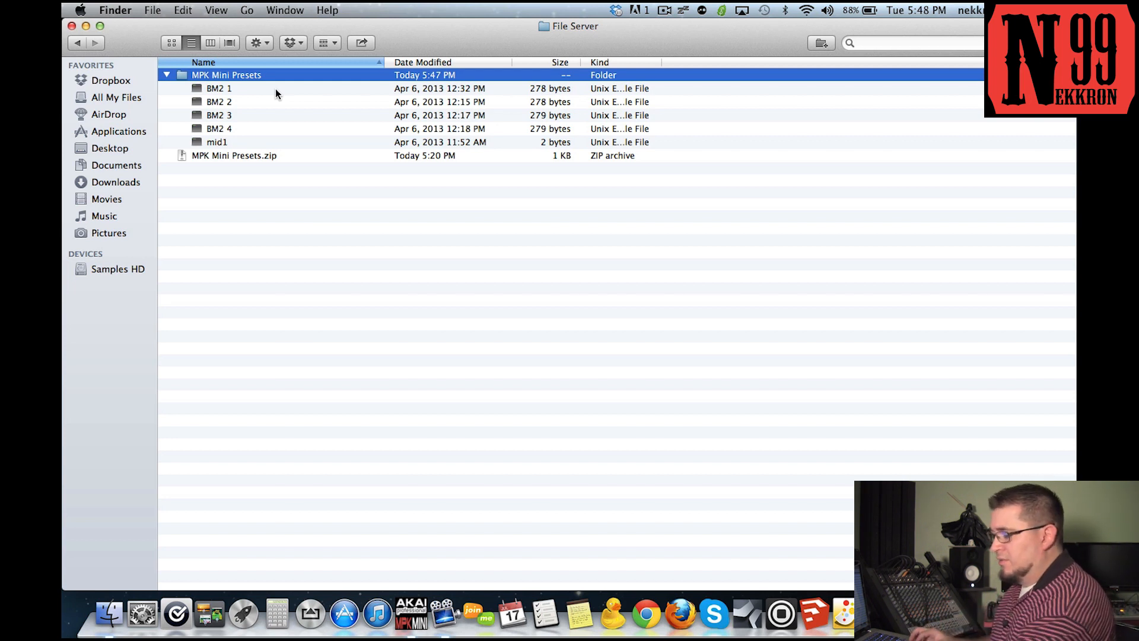
mouse_move(411, 613)
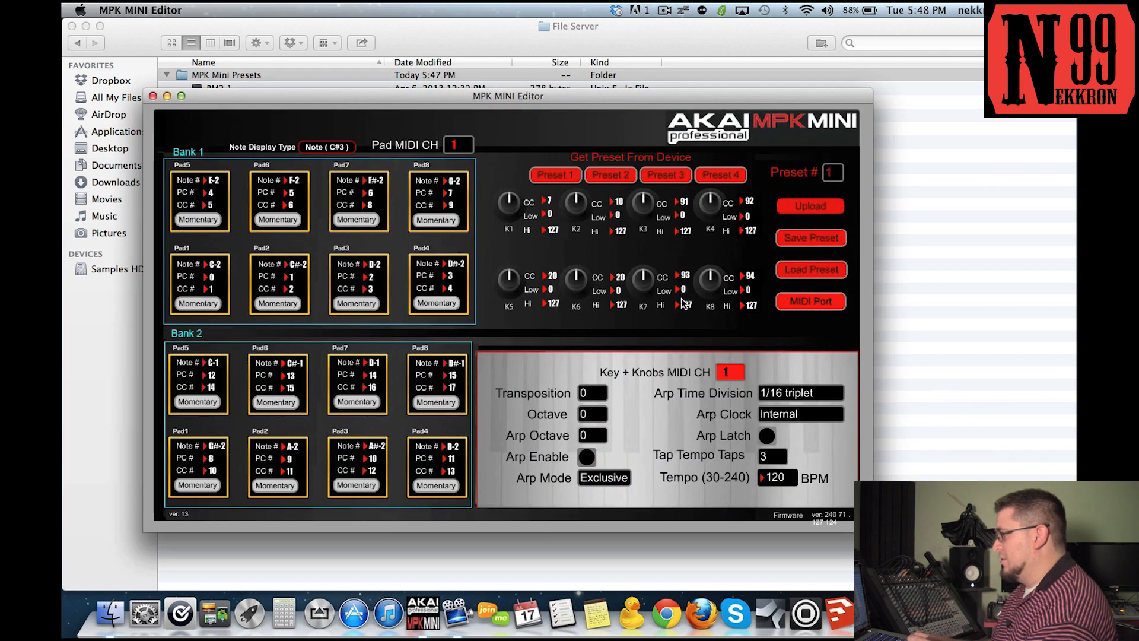
drag(509, 95, 509, 70)
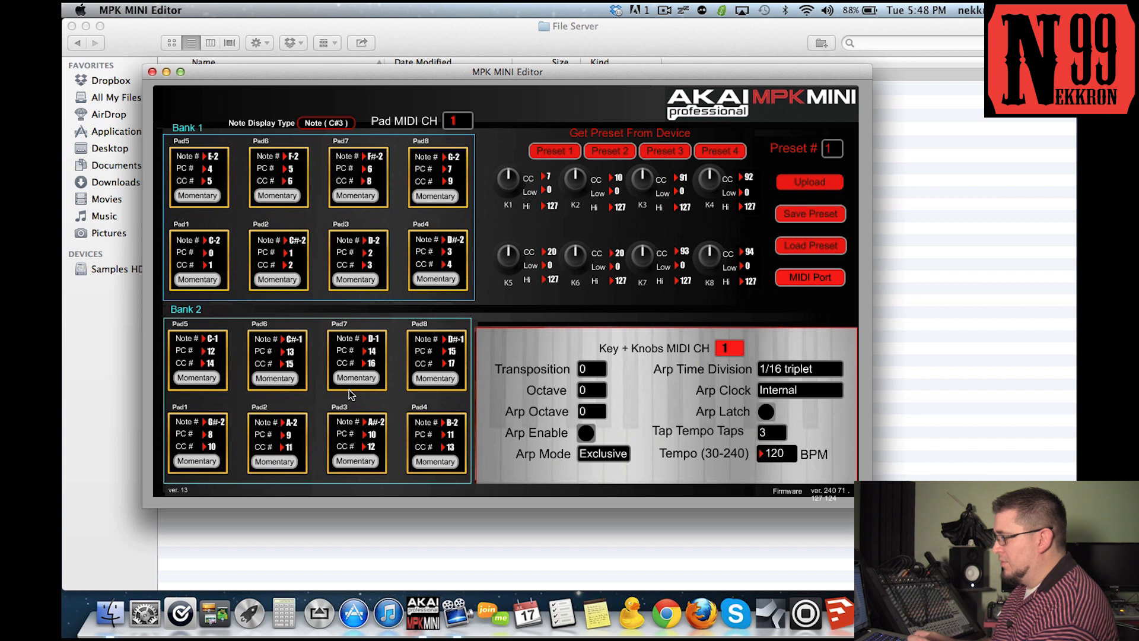
mouse_move(517, 209)
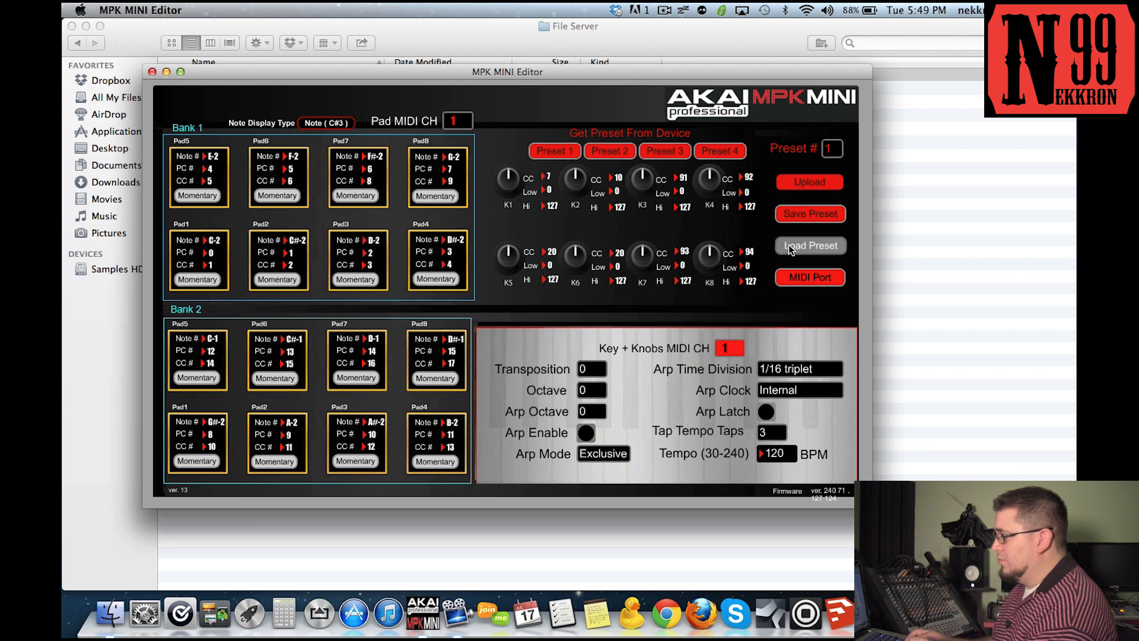
Load the BM2 1 preset file and upload it to program 1 on the MPK Mini.
click(809, 246)
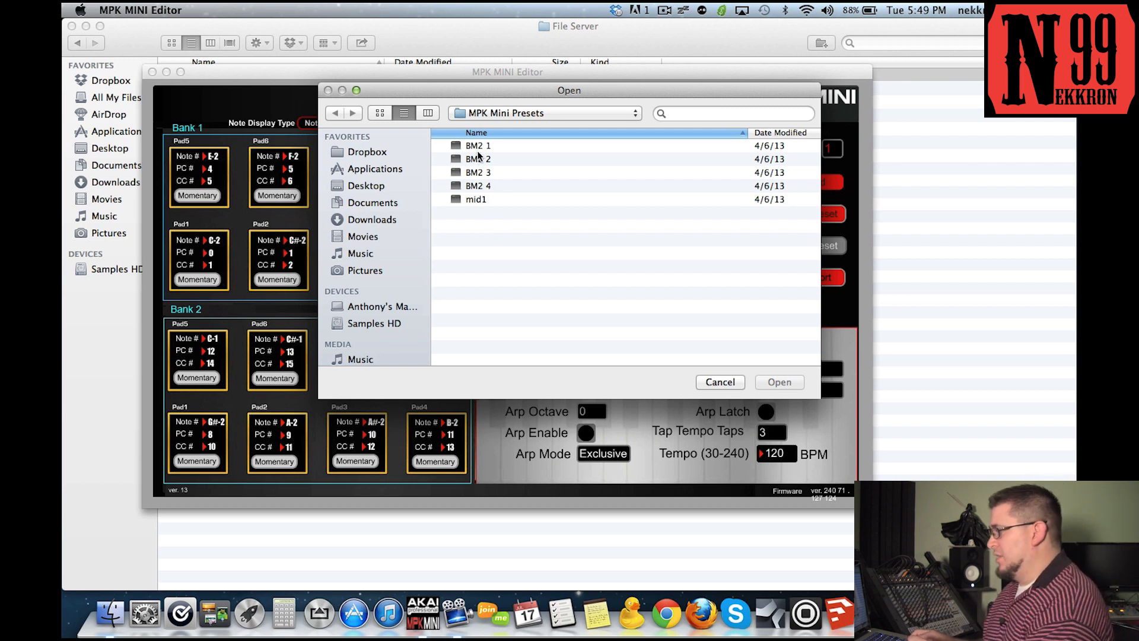
click(478, 144)
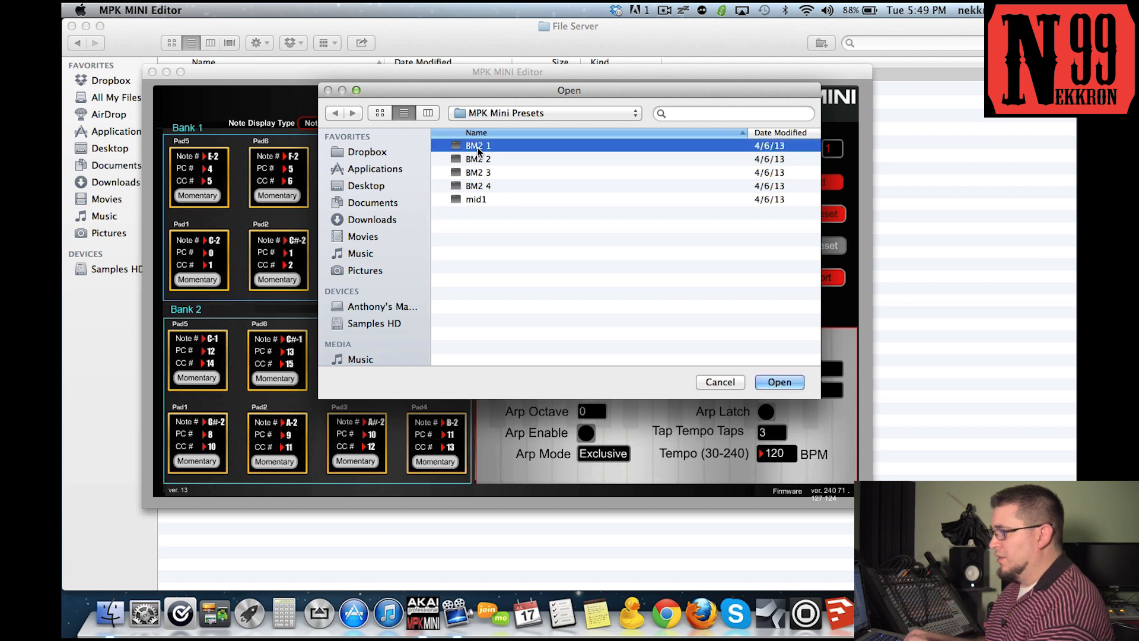
click(778, 382)
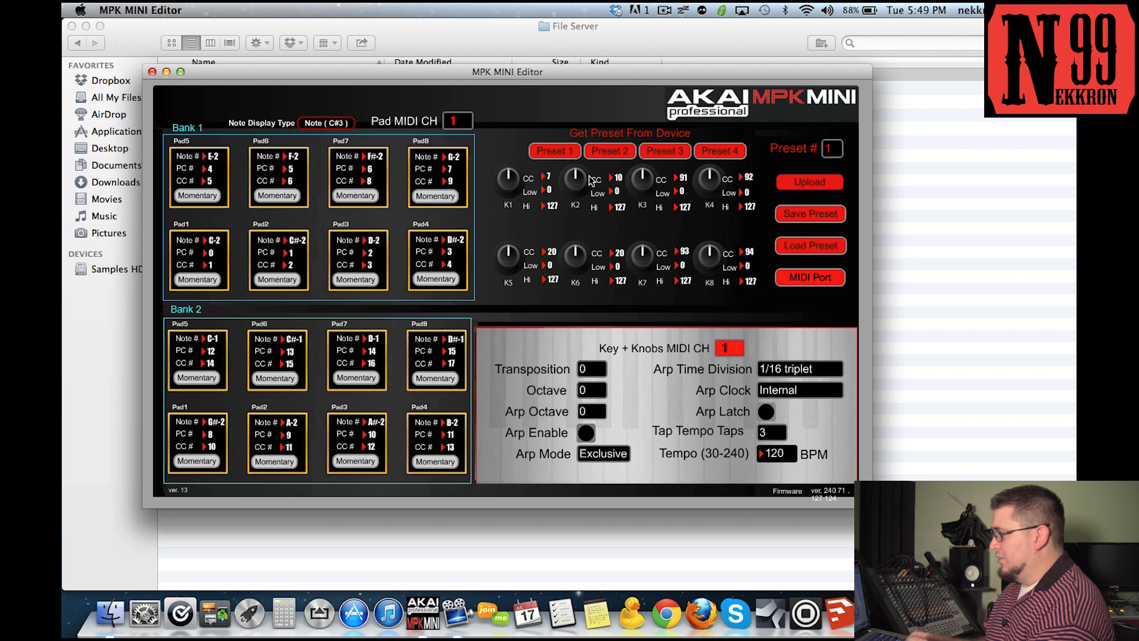
mouse_move(814, 191)
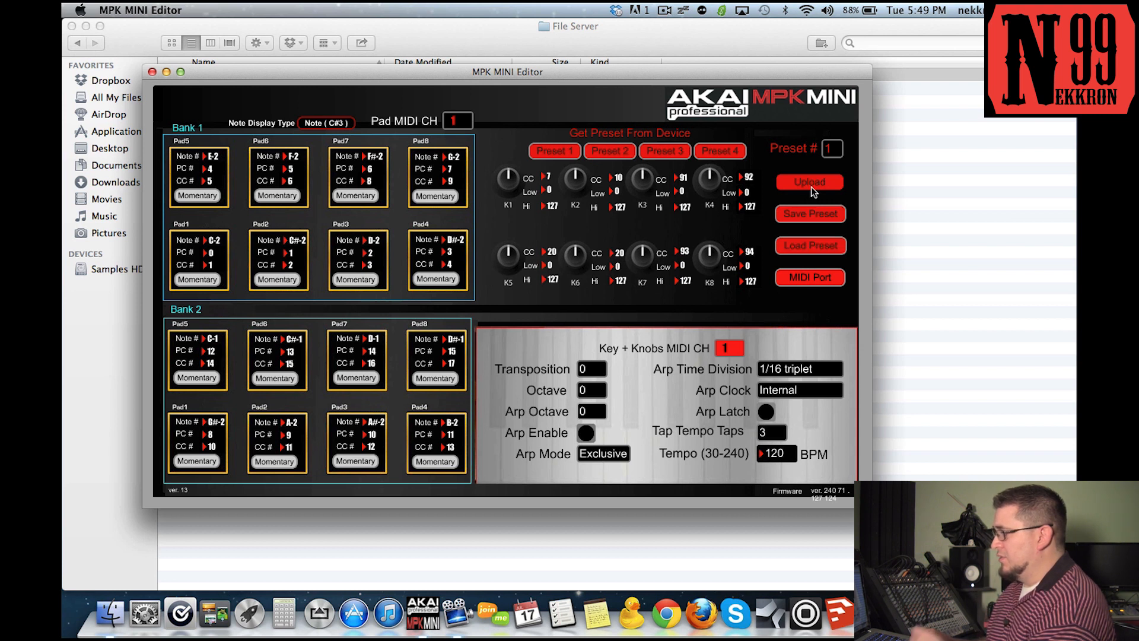
click(810, 182)
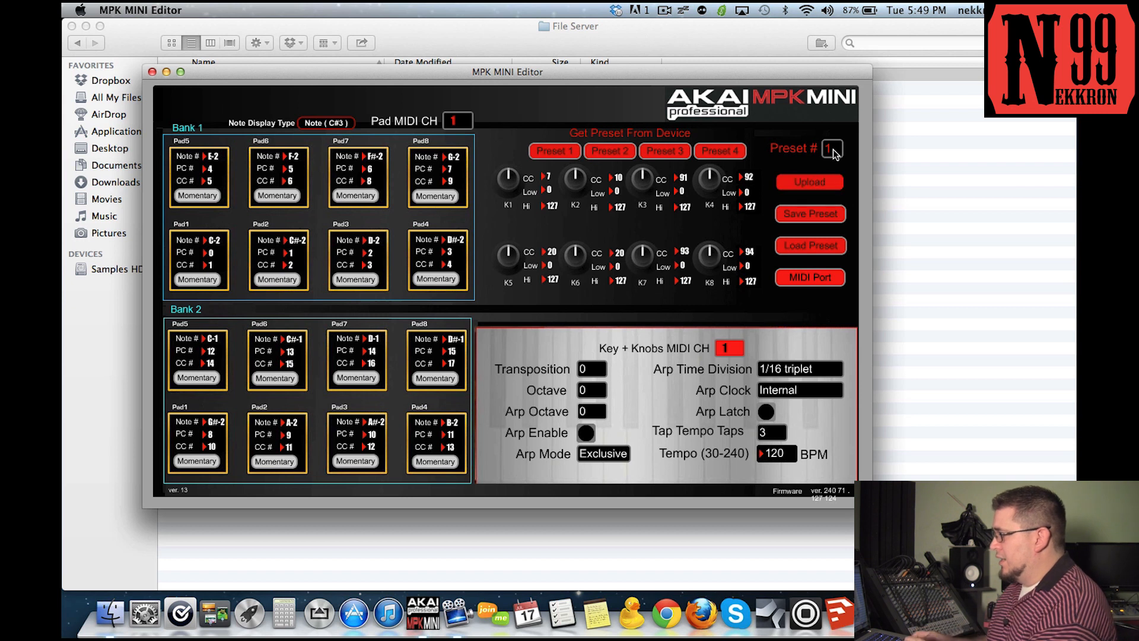
mouse_move(781, 153)
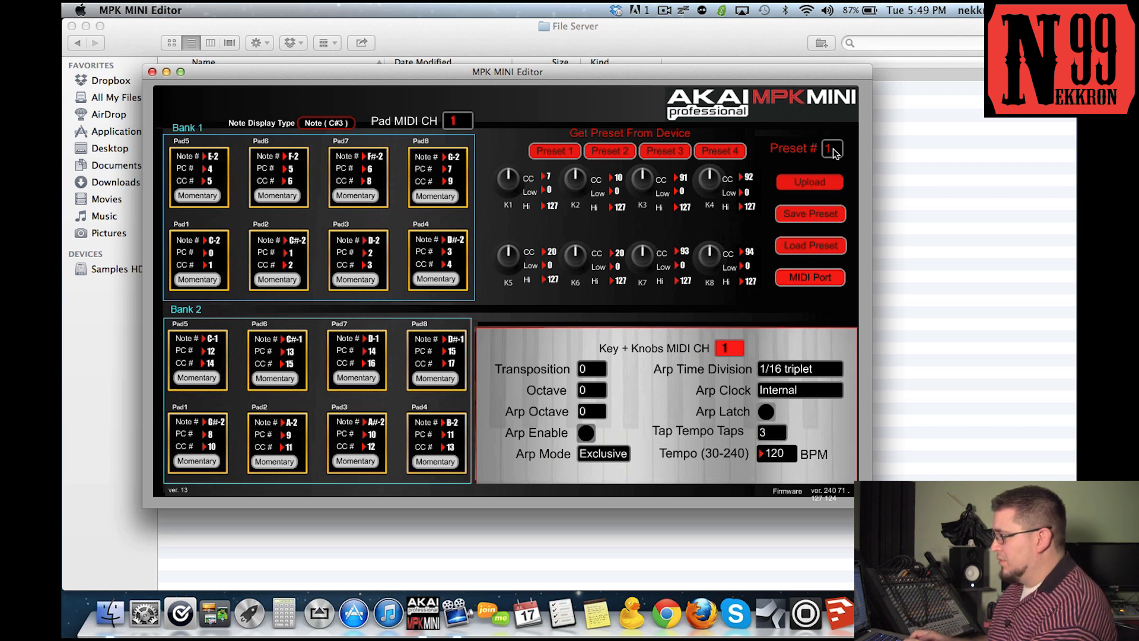
click(832, 148)
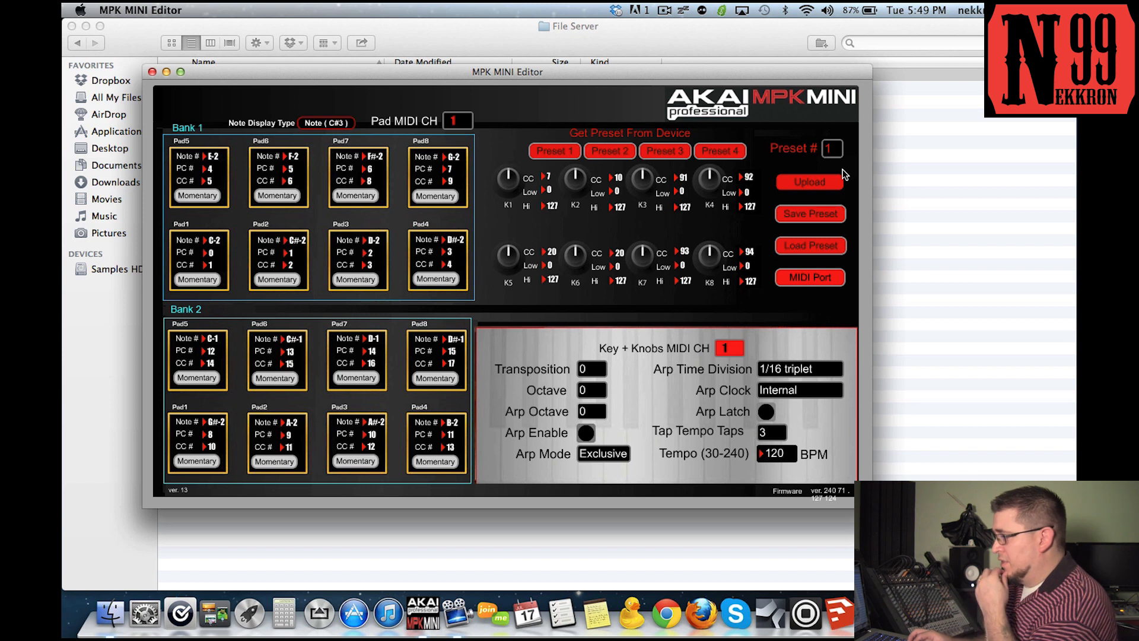
click(810, 182)
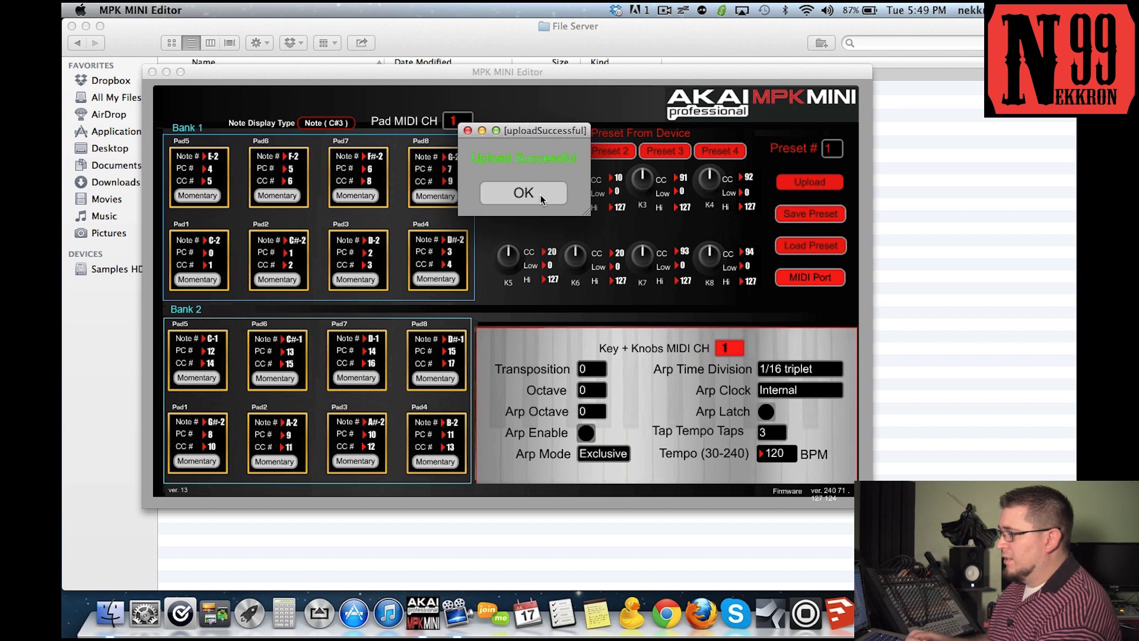
click(522, 192)
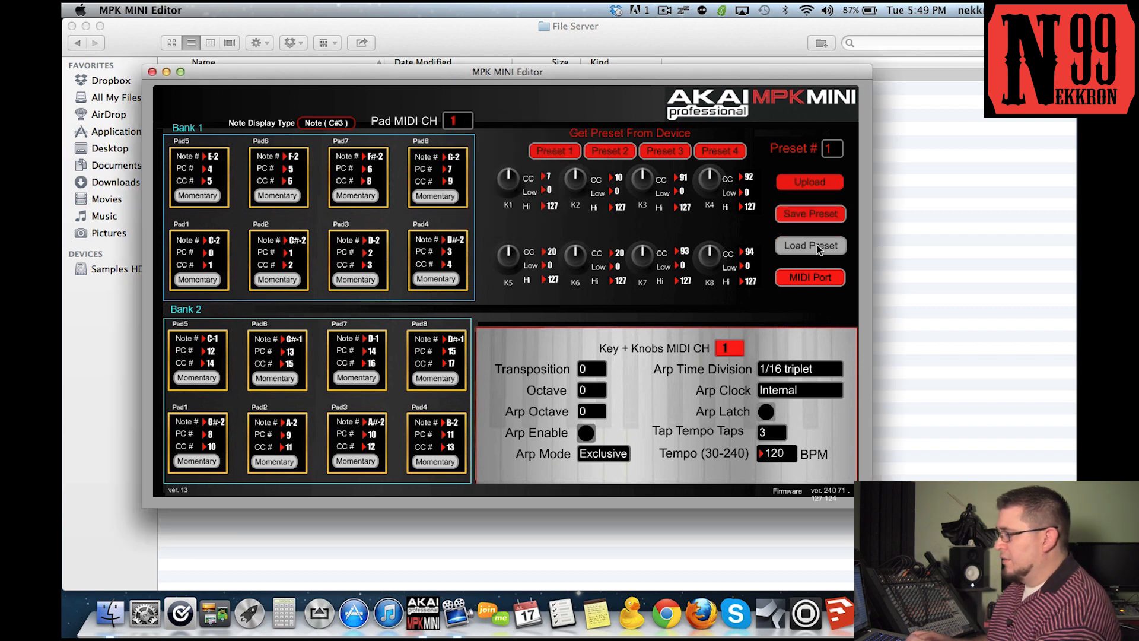
Load the BM2 2 preset file and upload it to program 2 on the MPK Mini.
click(808, 244)
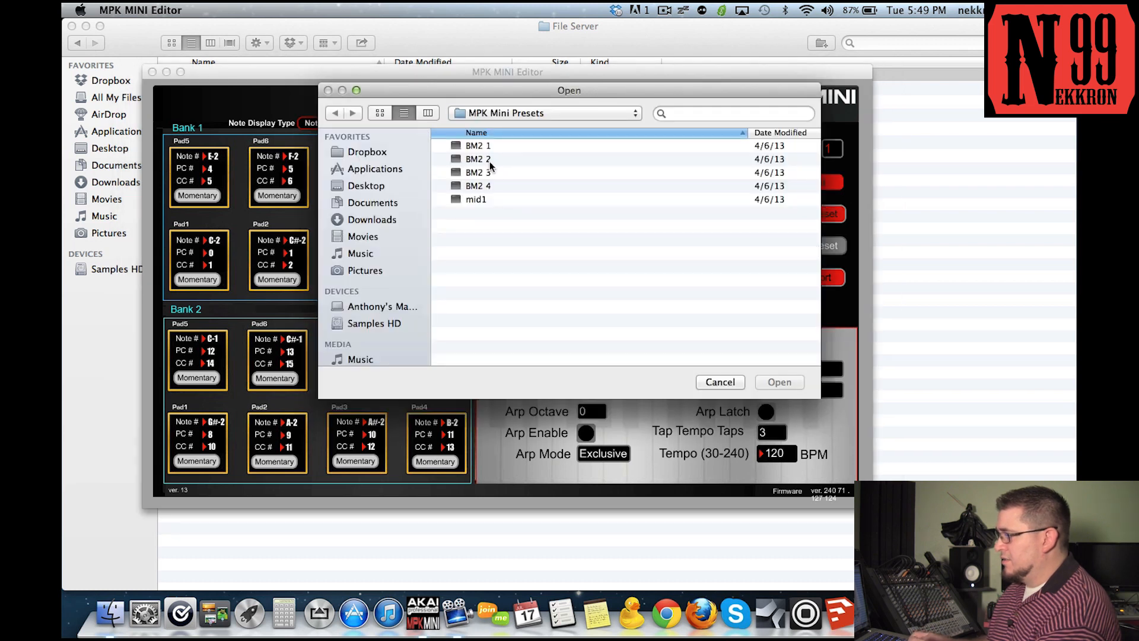
click(478, 158)
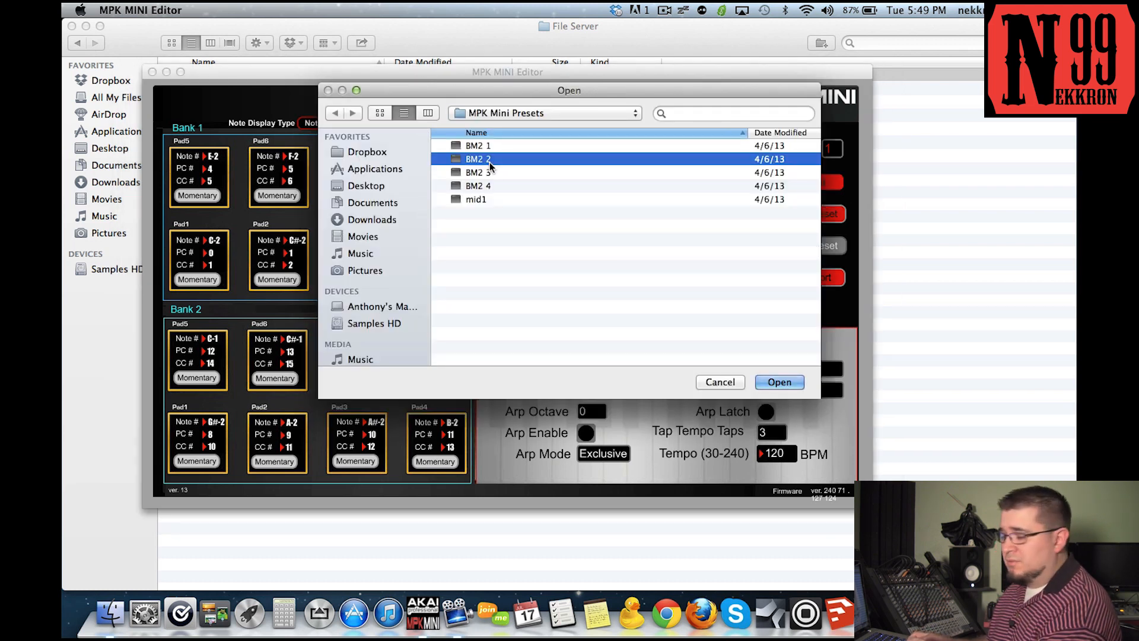
click(779, 382)
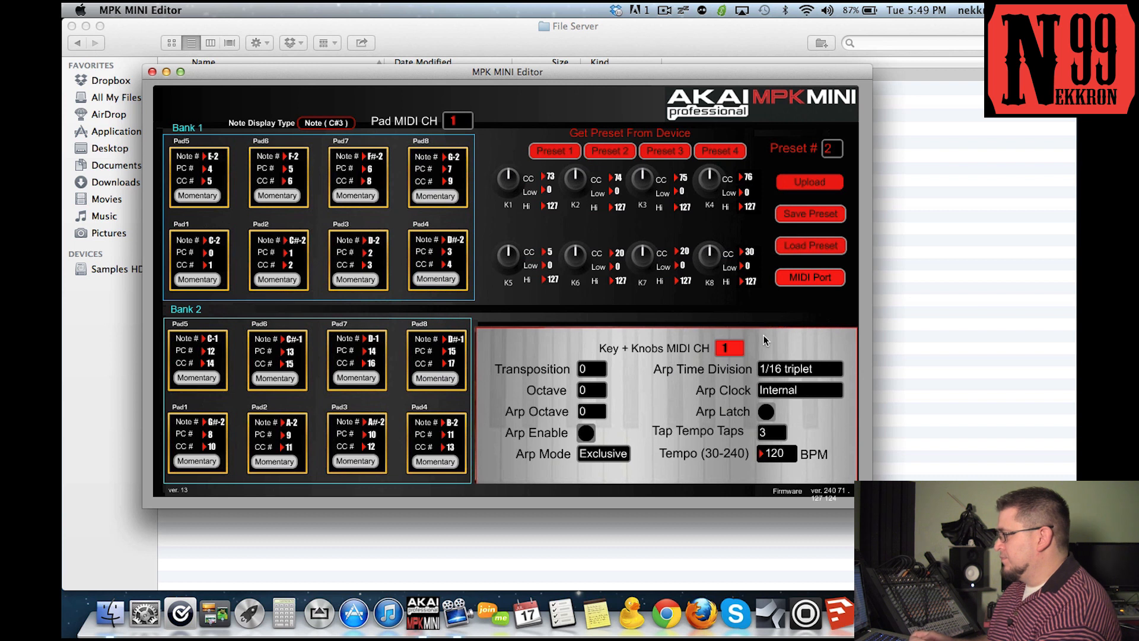
mouse_move(820, 140)
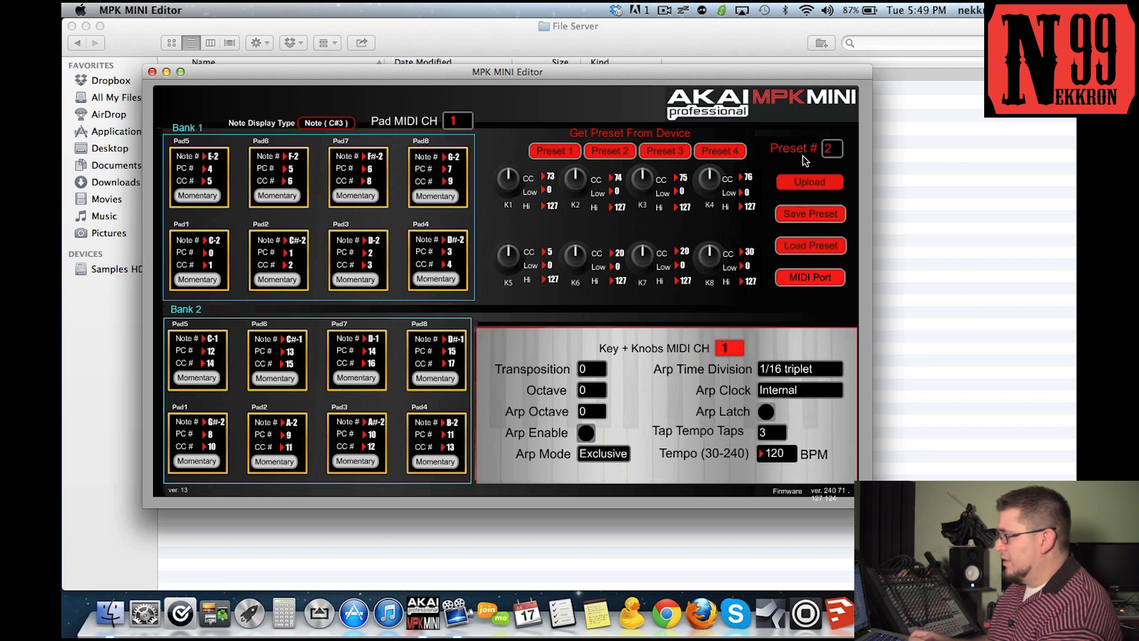
click(832, 148)
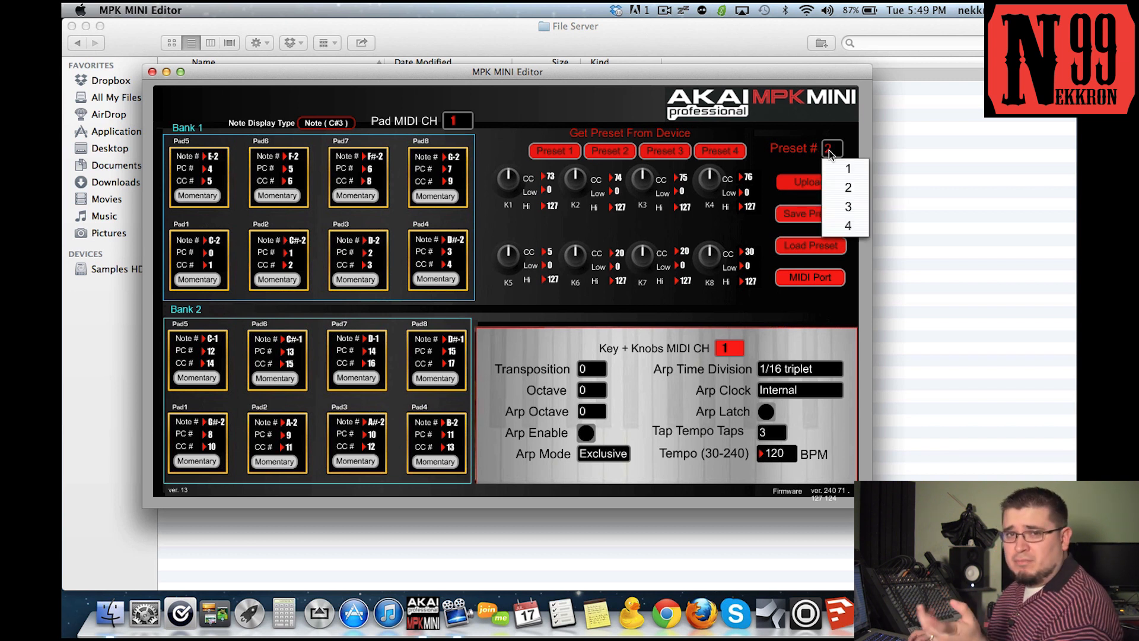
click(847, 187)
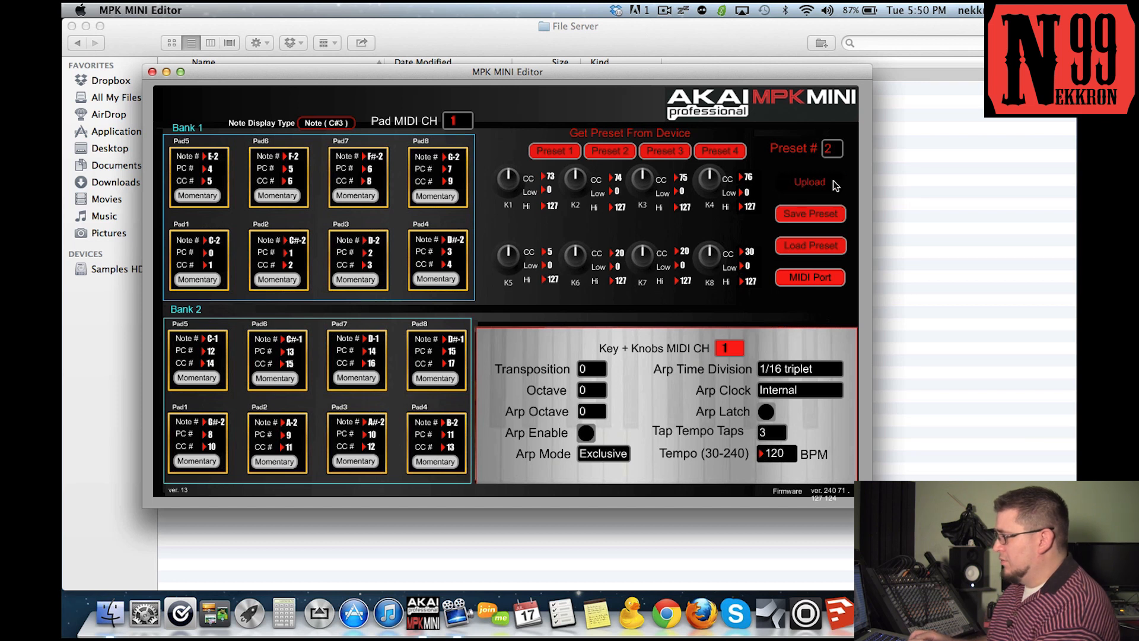
click(809, 181)
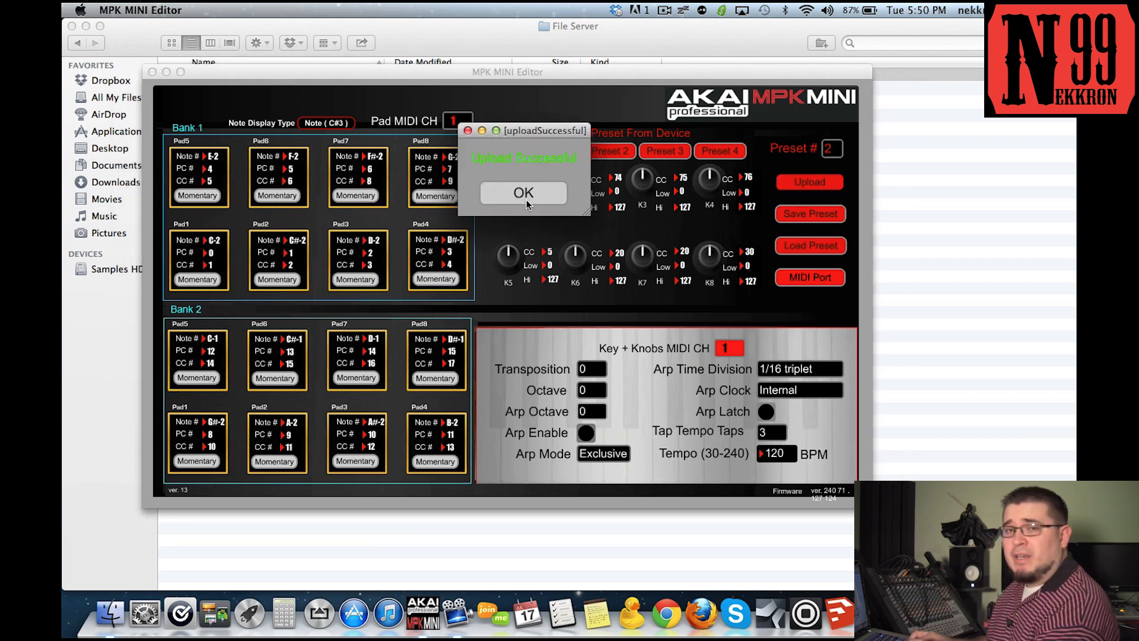
click(524, 192)
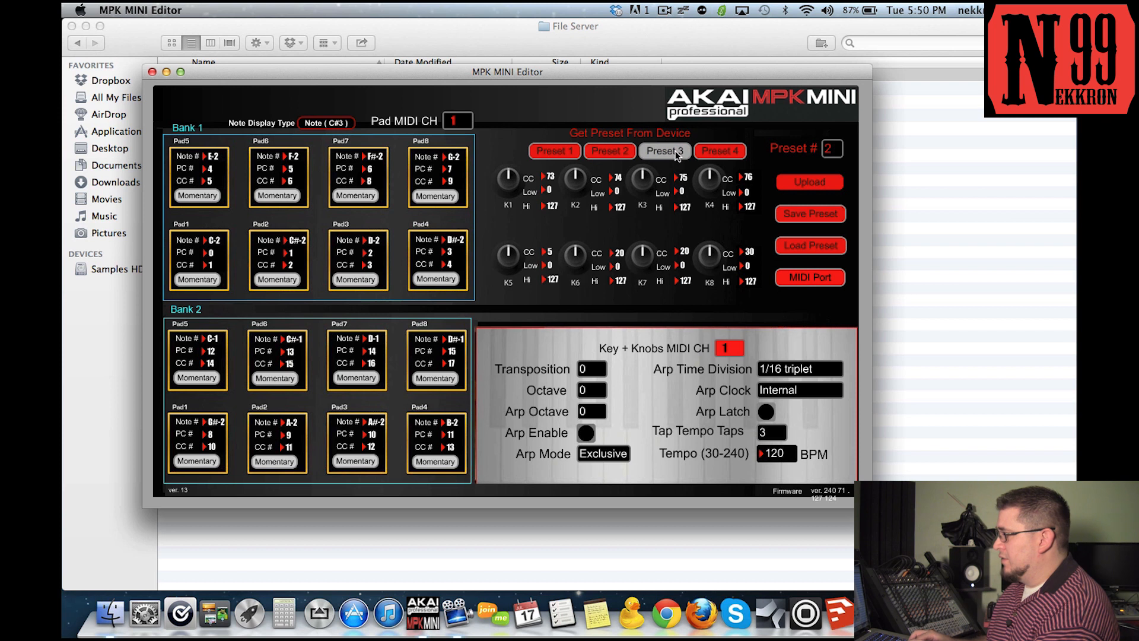
Load the BM2 3 preset file and set program 3 as its destination.
click(810, 244)
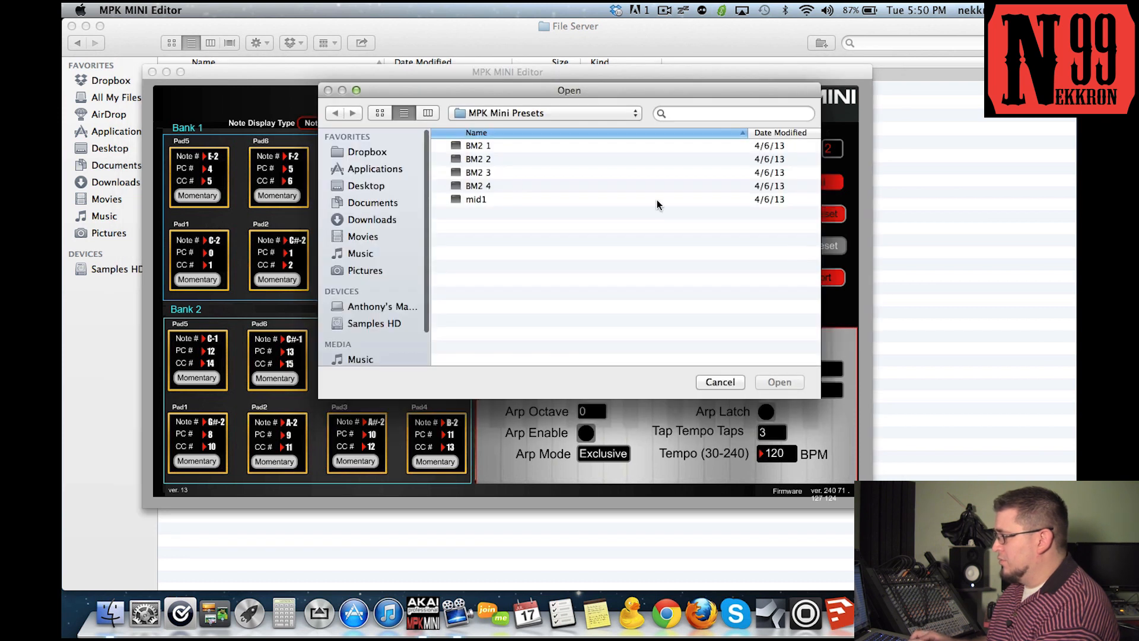
click(478, 172)
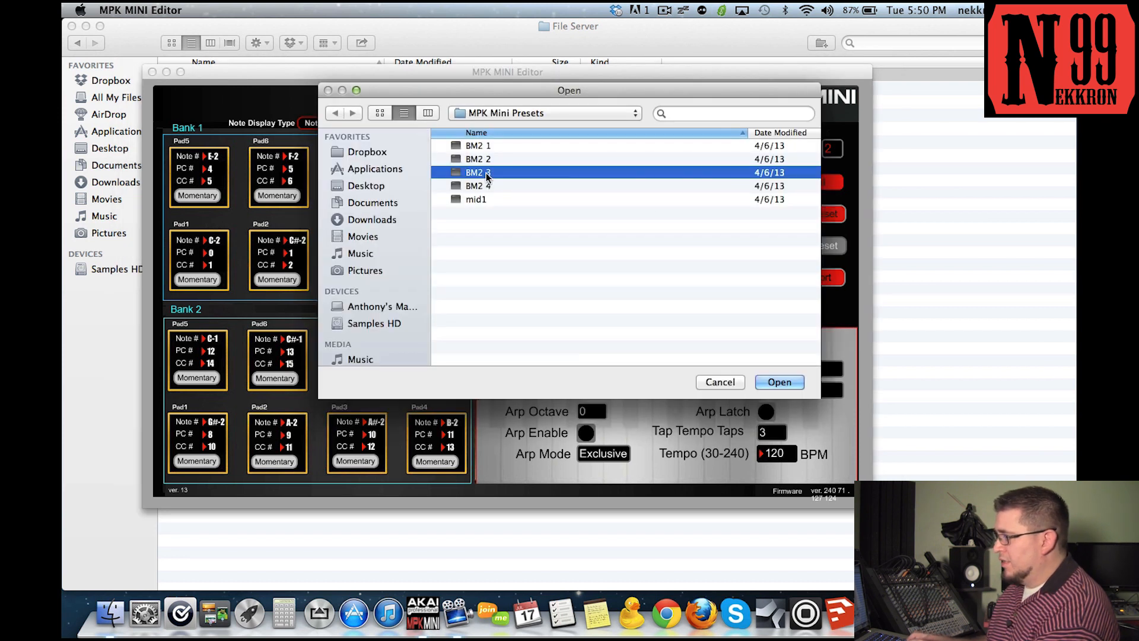
click(778, 382)
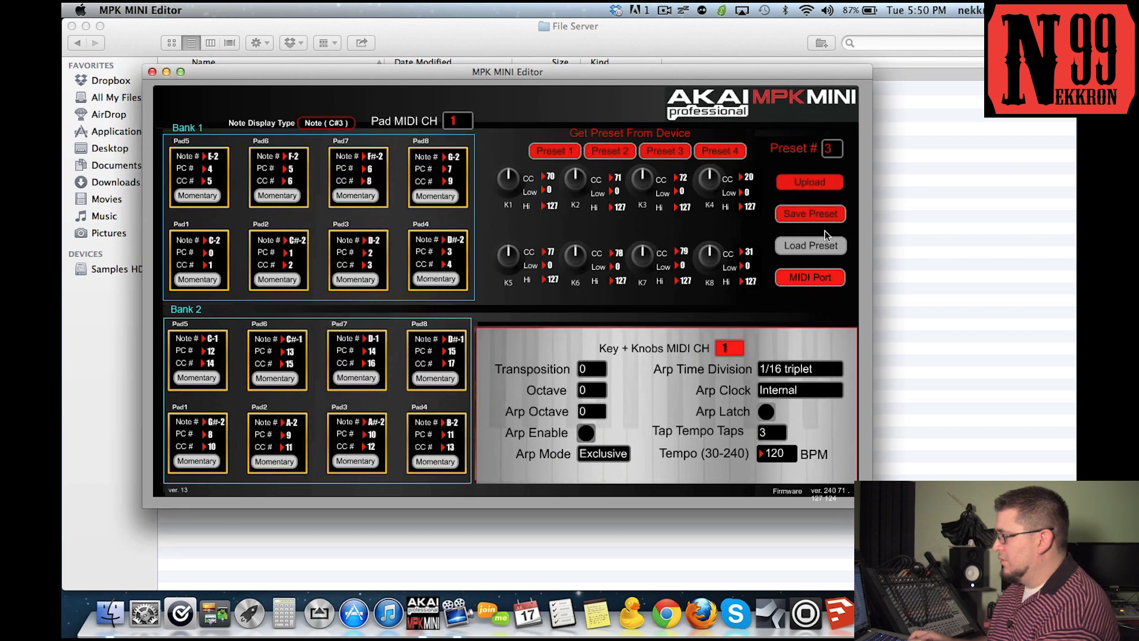
click(831, 149)
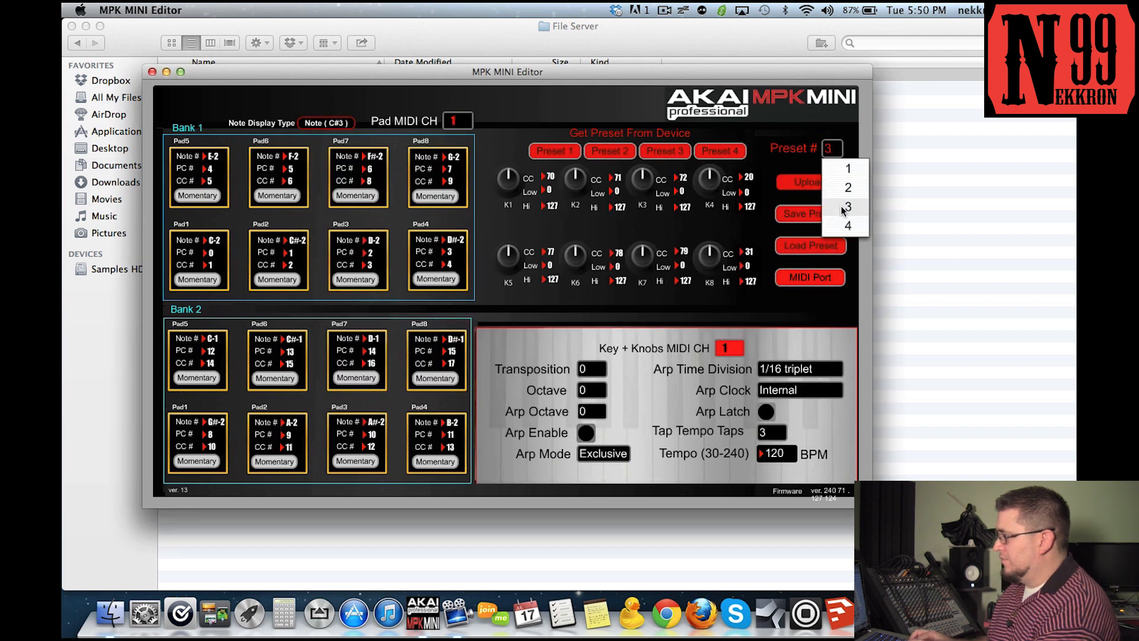
click(847, 209)
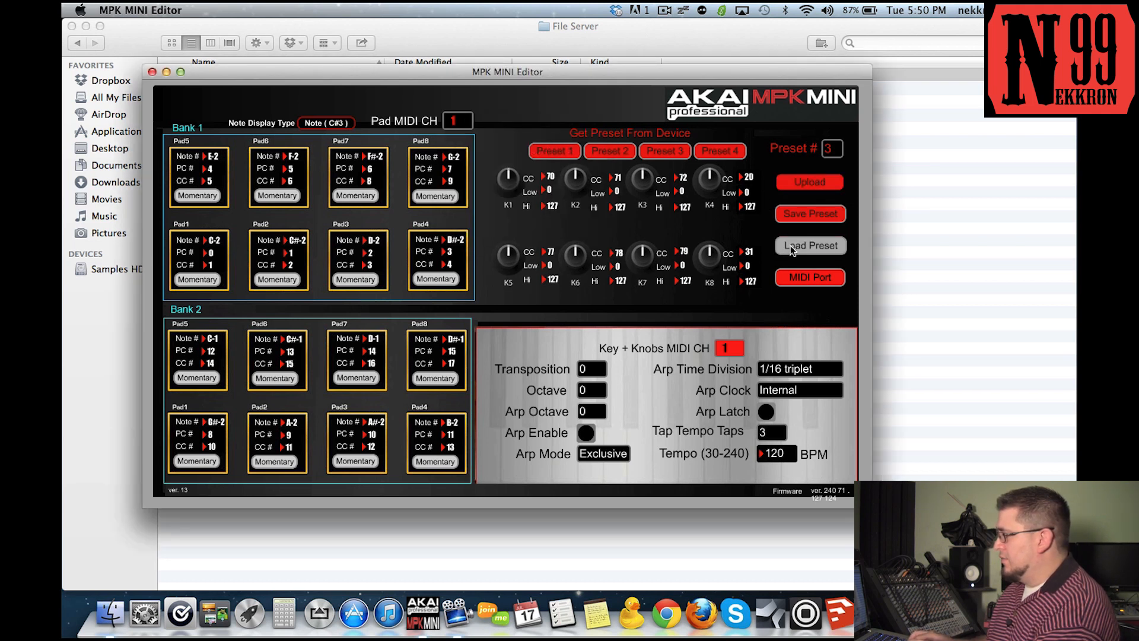
Load the BM2 4 preset file and upload it to program 4 on the MPK Mini.
click(810, 245)
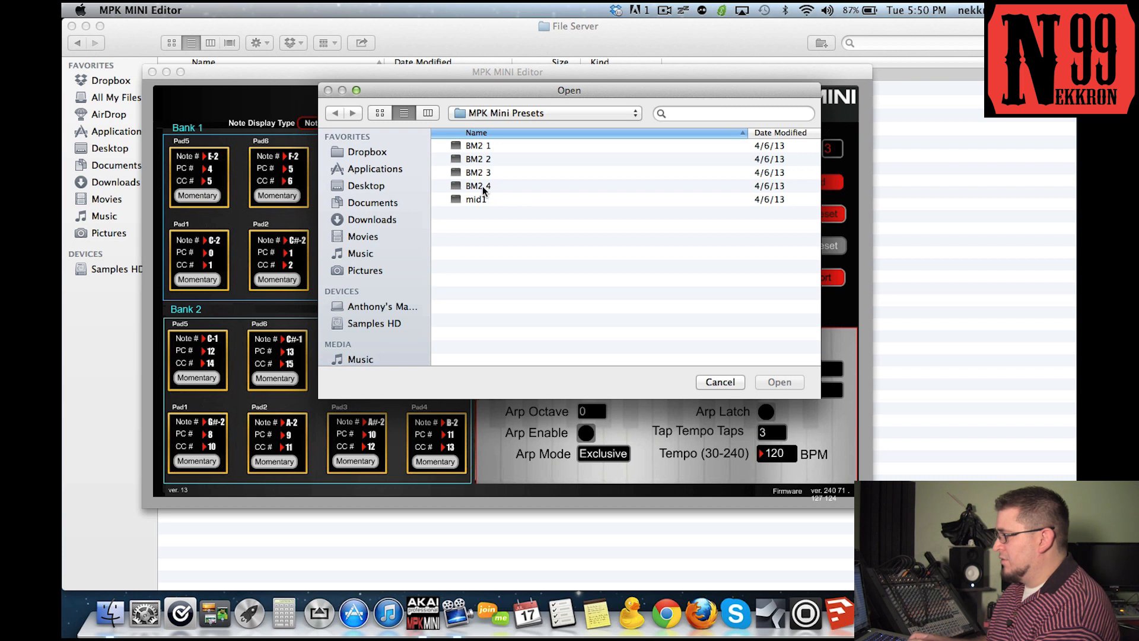
click(478, 185)
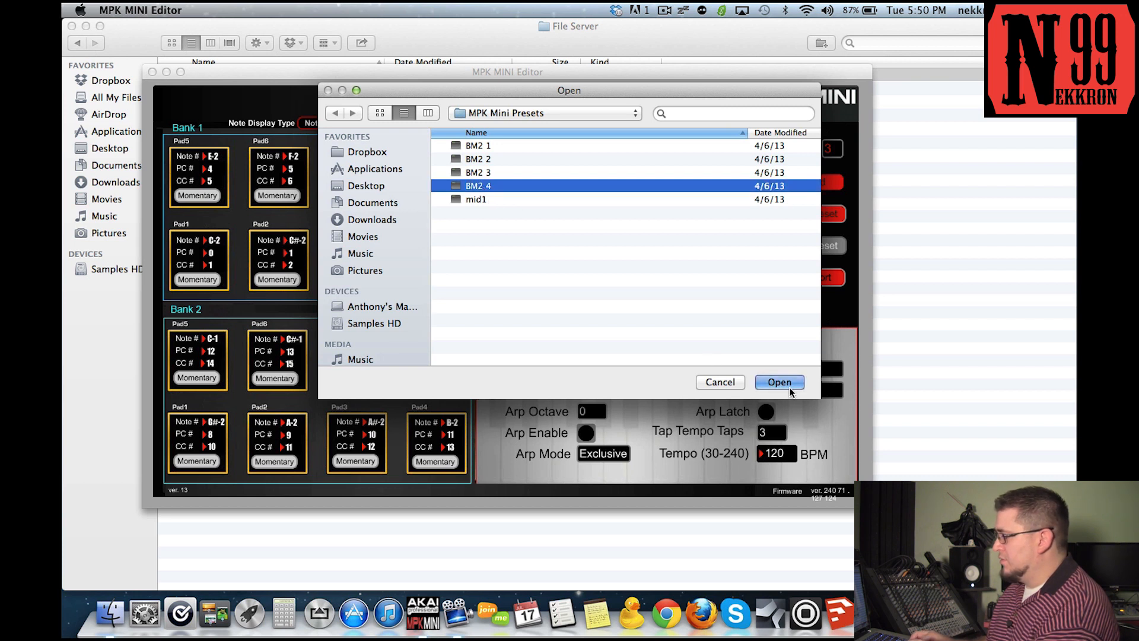
click(778, 382)
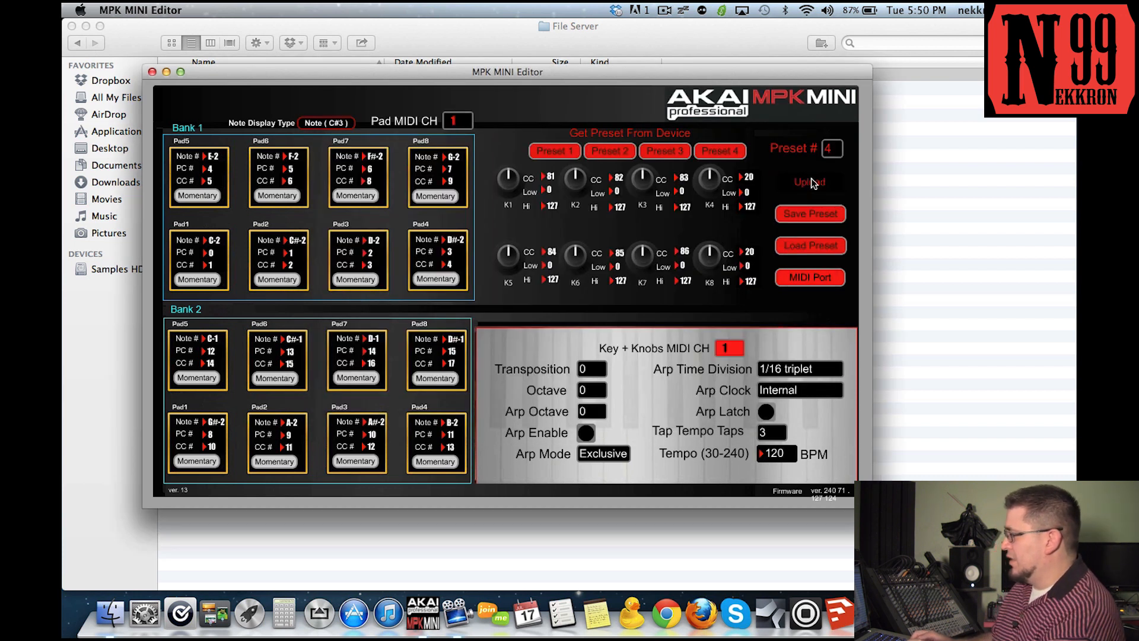
click(832, 149)
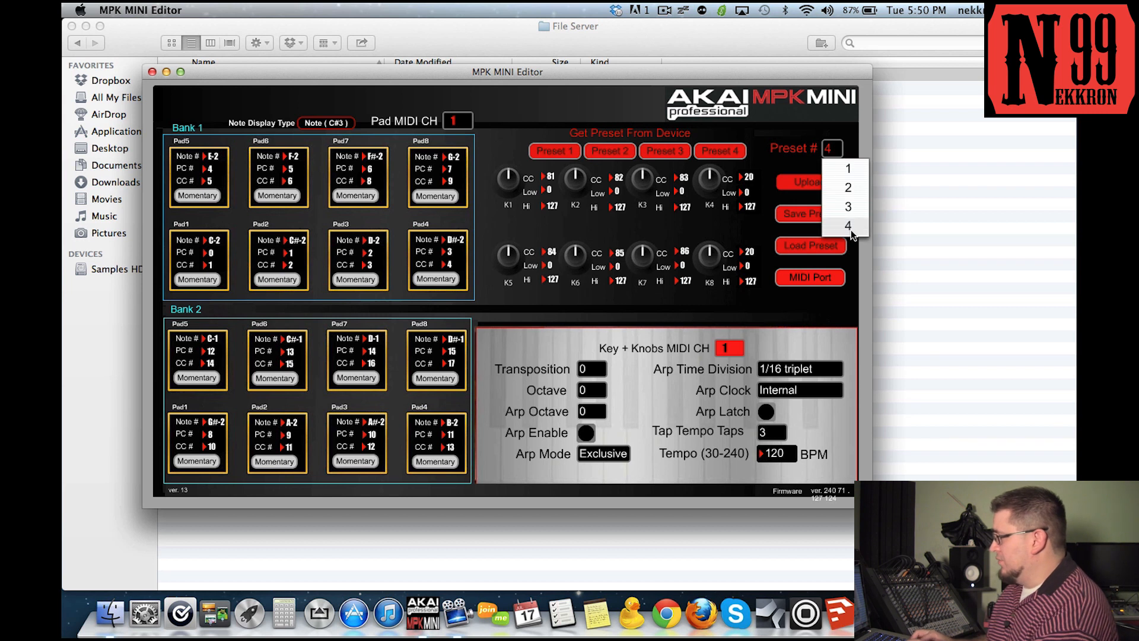
click(809, 181)
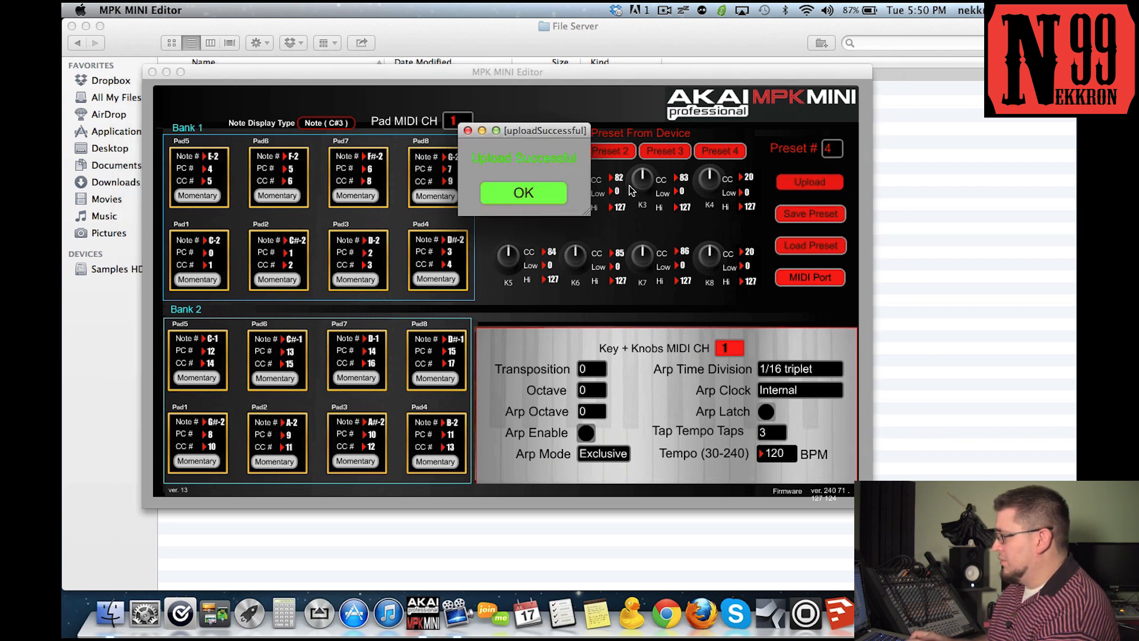
click(523, 192)
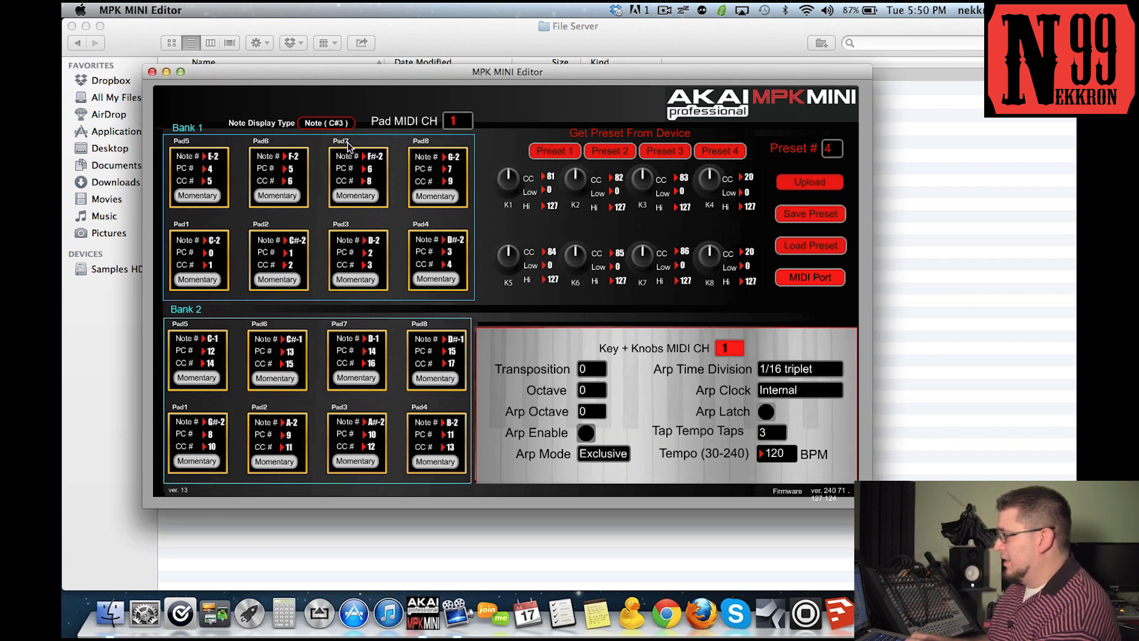